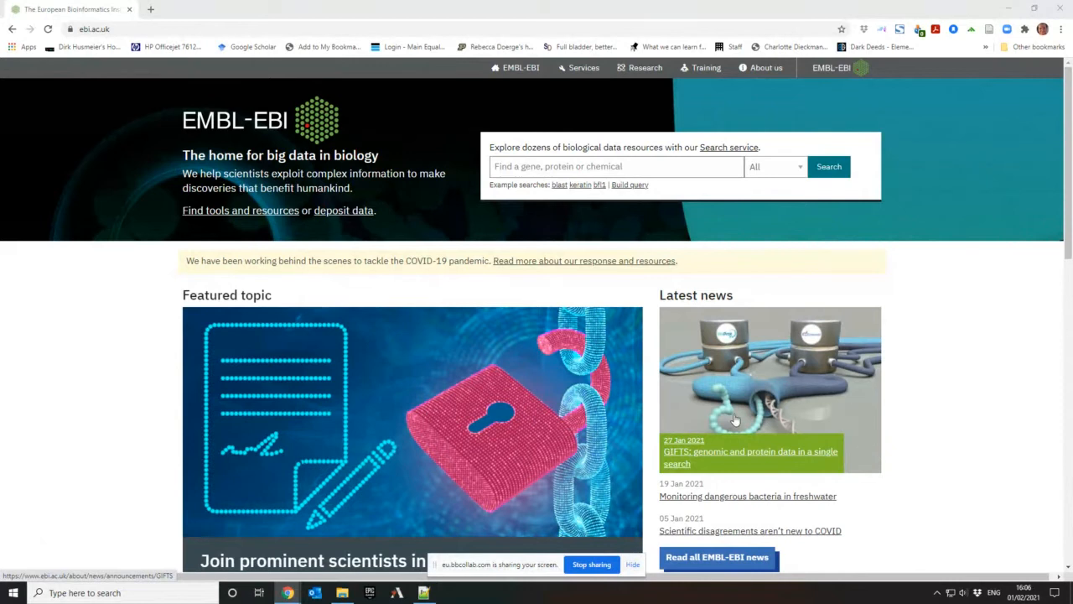
{"action": "mouse_move", "coordinate": [777, 402]}
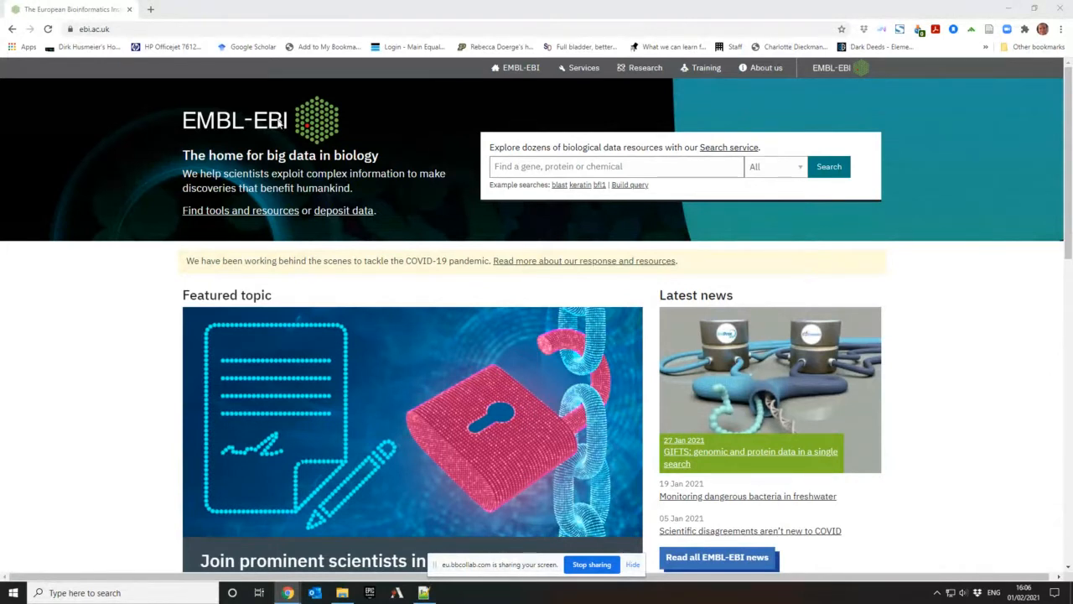
{"action": "mouse_move", "coordinate": [346, 191]}
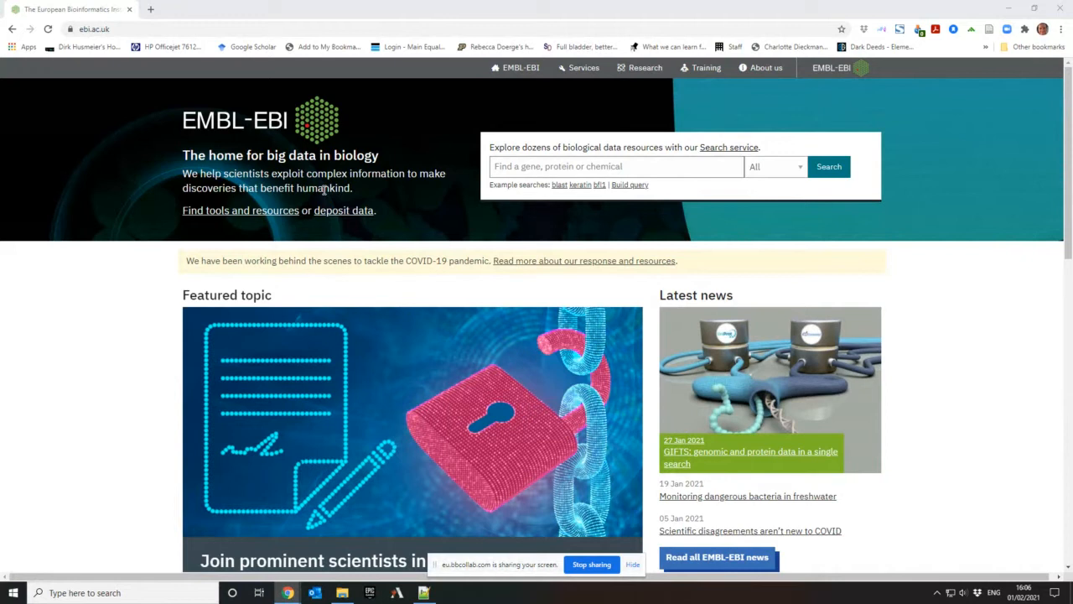
Search all EBI data resources for 'covid-19', giving 569,833 results across samples, ontologies and literature.
{"action": "left_click", "coordinate": [616, 166]}
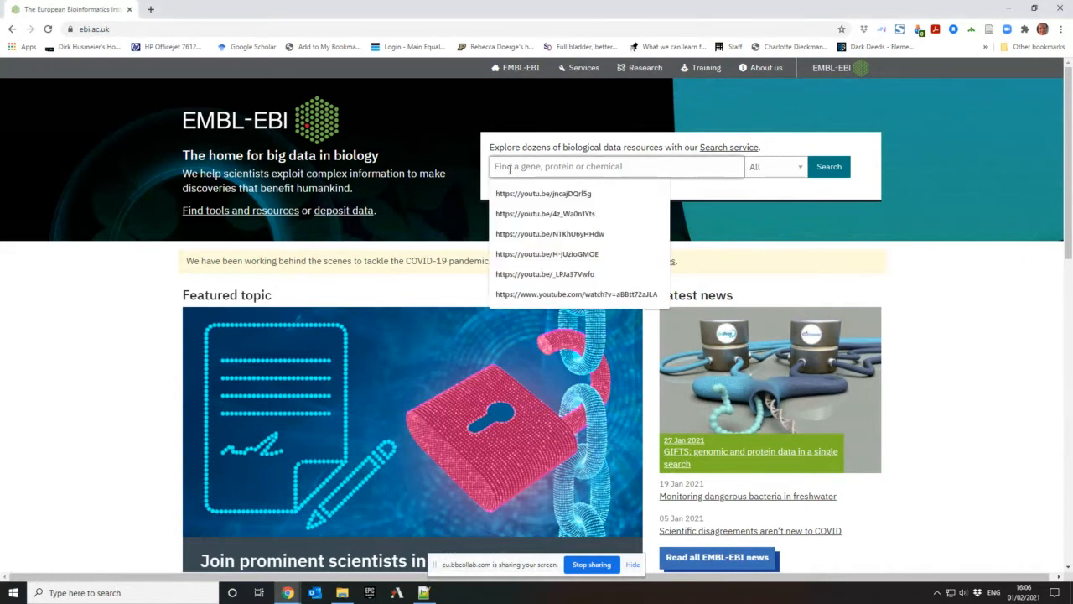
{"action": "mouse_move", "coordinate": [456, 154]}
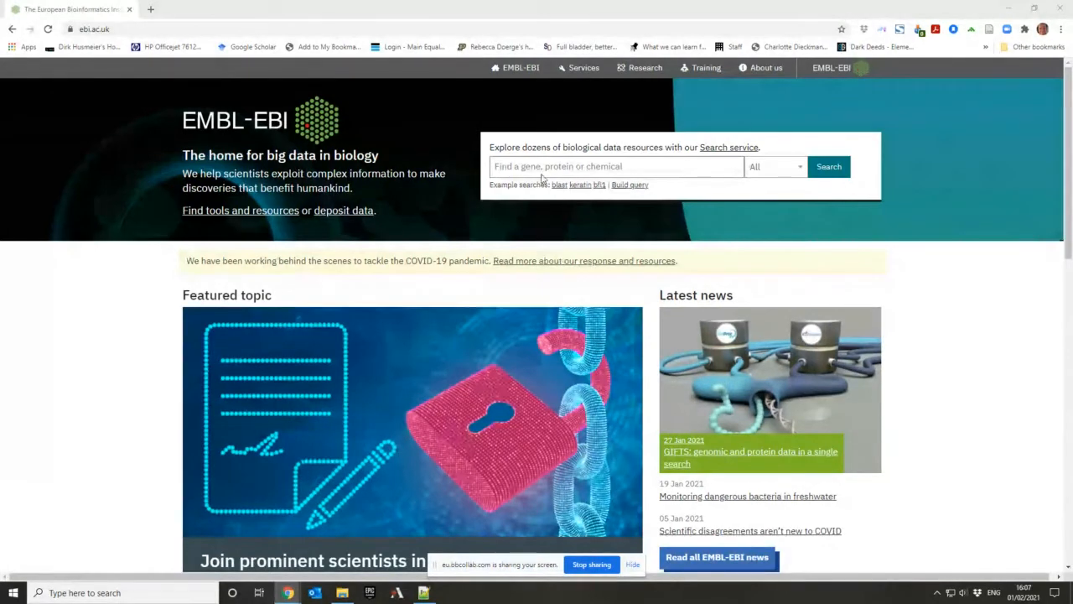
{"action": "left_click", "coordinate": [616, 166]}
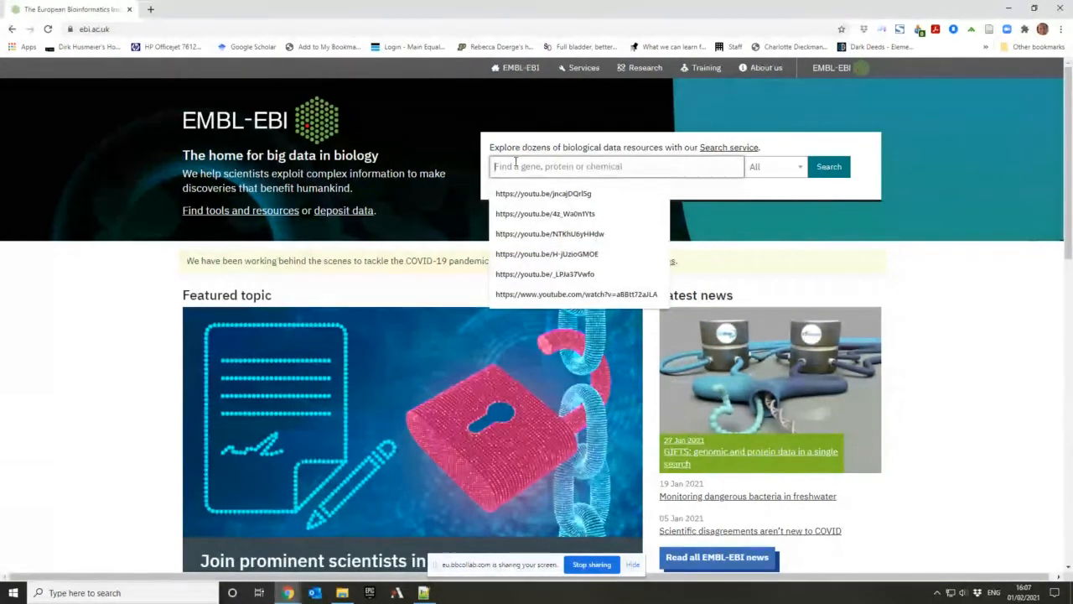
{"action": "type", "text": "covi"}
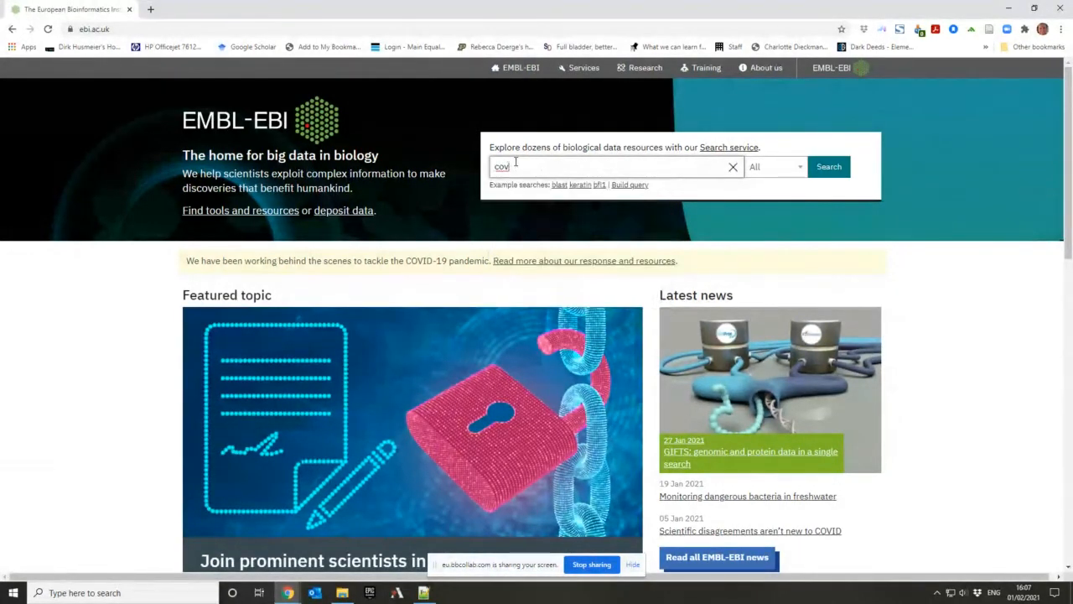
{"action": "type", "text": "i"}
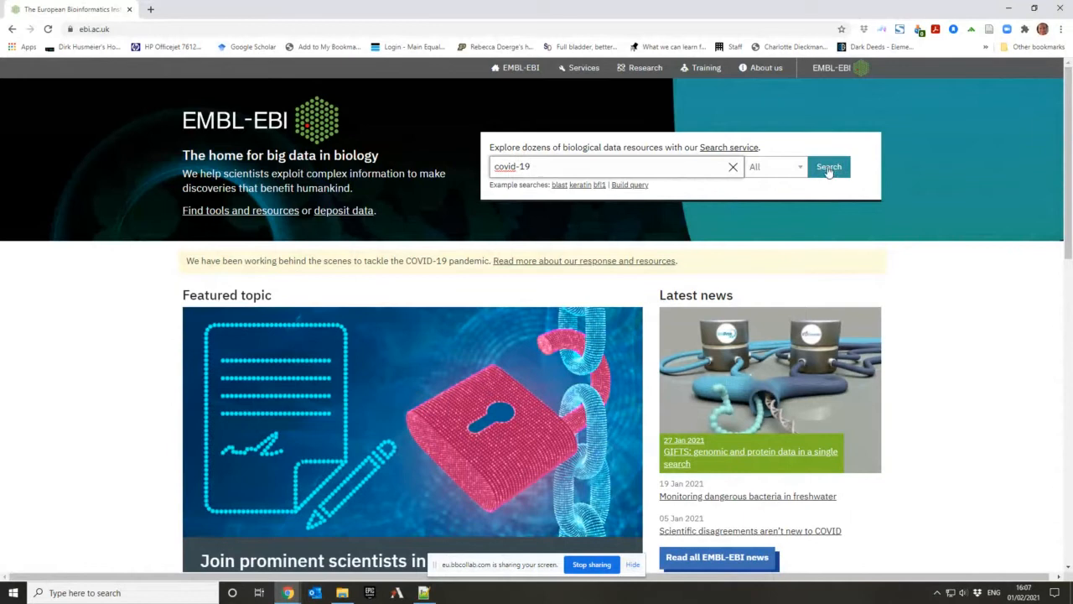
{"action": "left_click", "coordinate": [828, 168]}
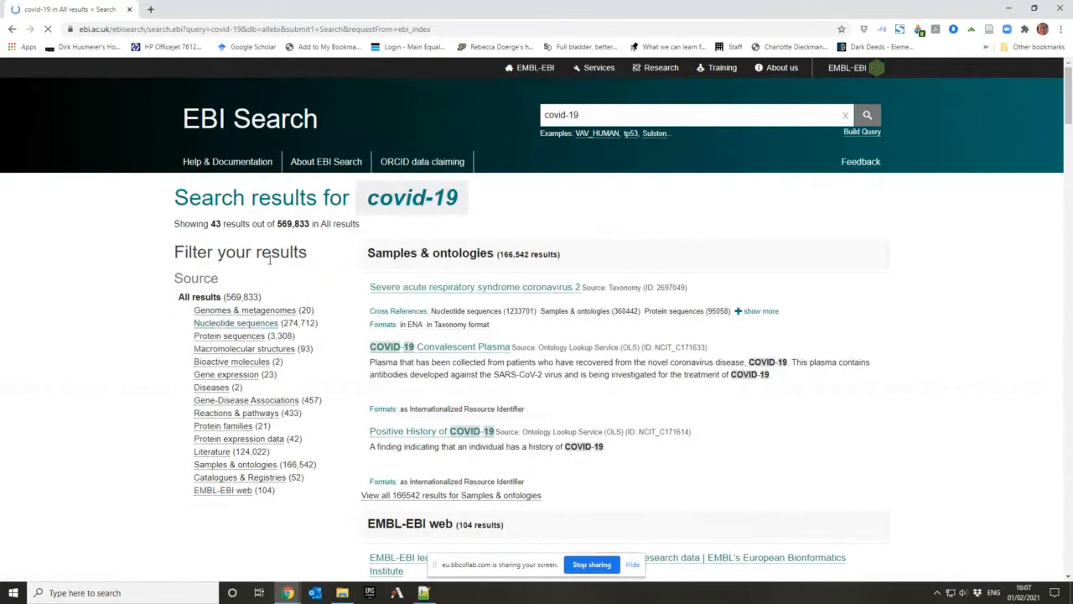
{"action": "mouse_move", "coordinate": [540, 390]}
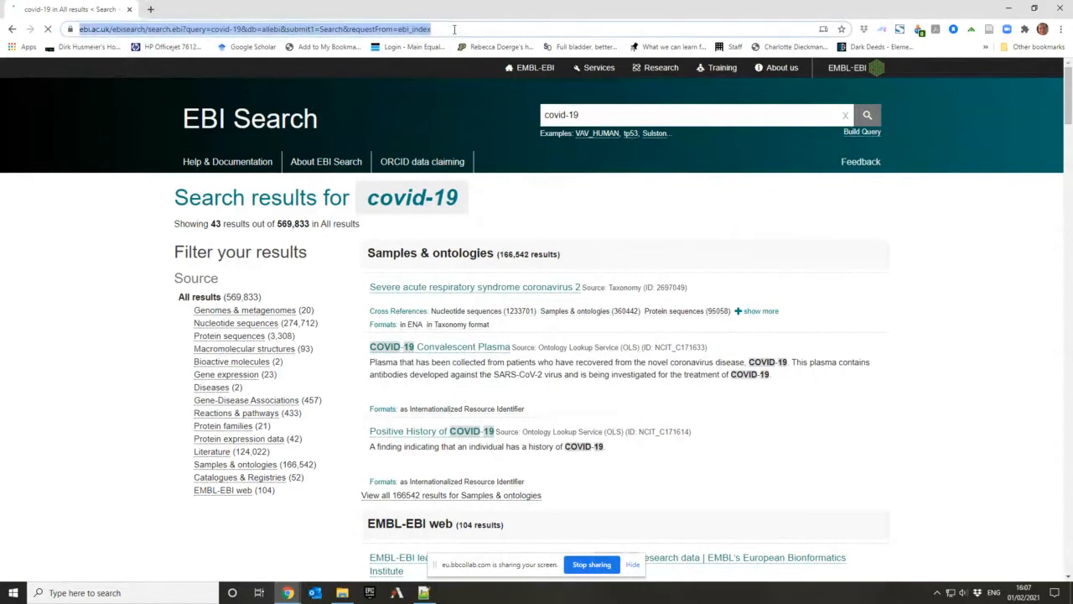
Replace the query with 'SARS-Cov-2' and run it in a second tab, giving 850,598 results.
{"action": "left_click", "coordinate": [283, 10]}
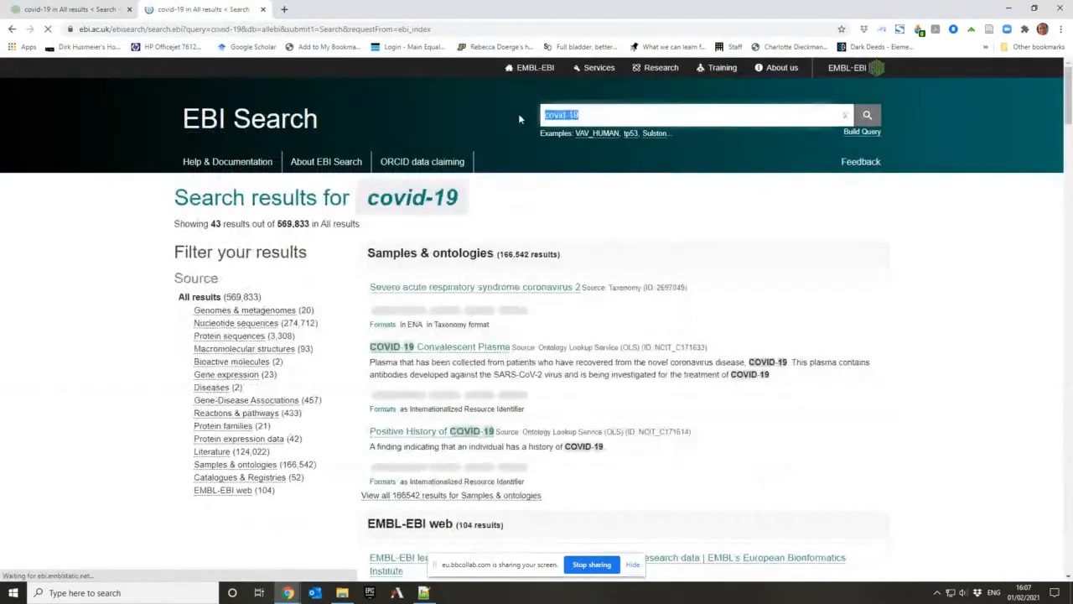
{"action": "type", "text": "SARS-Cov-2"}
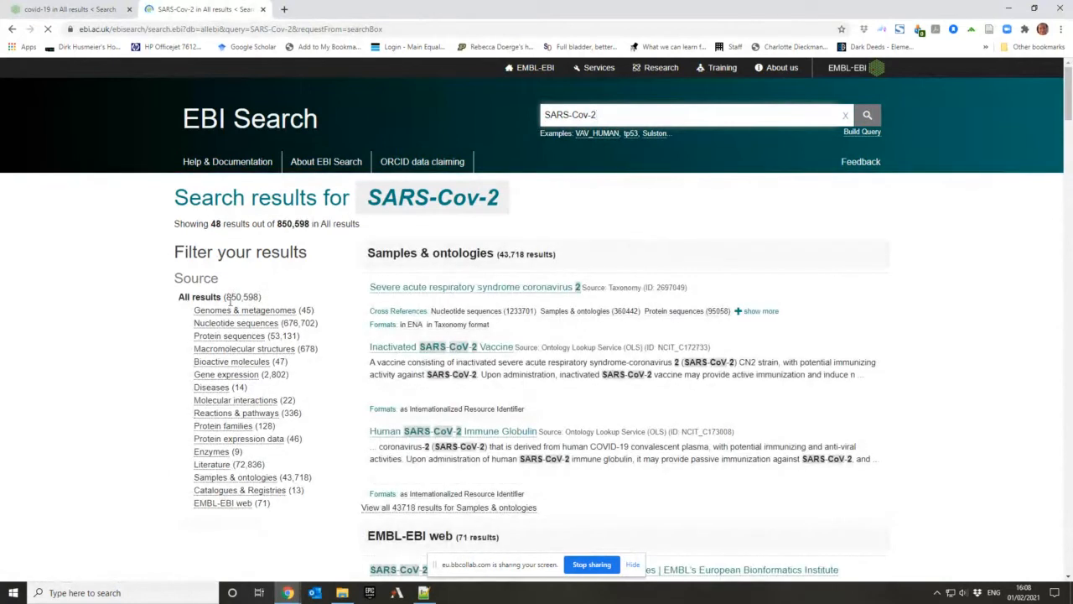
{"action": "mouse_move", "coordinate": [67, 14]}
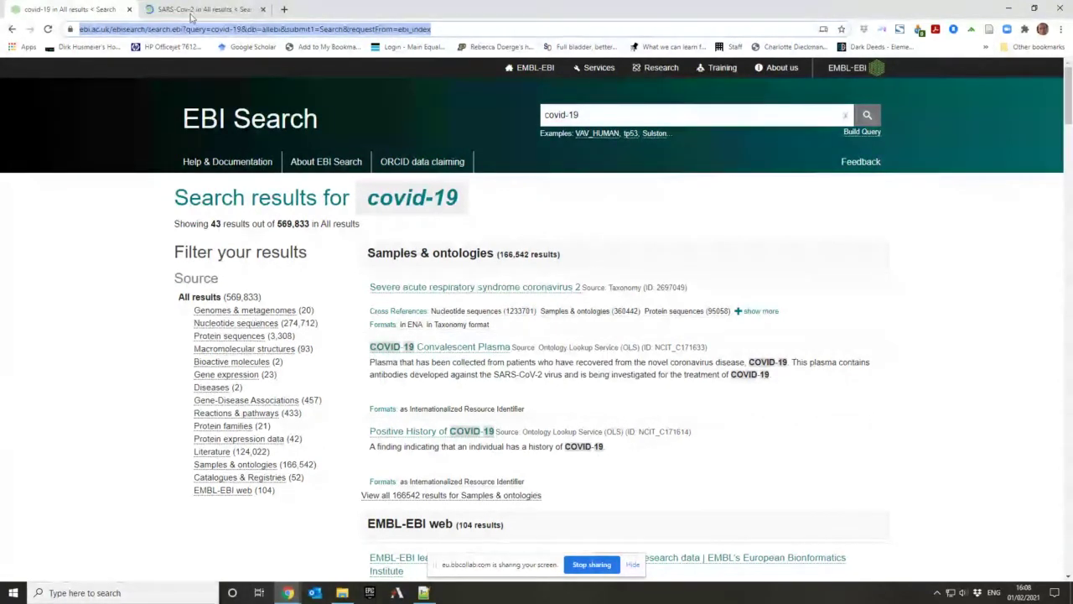
Flip between the SARS-CoV-2 and covid-19 result tabs to compare per-source counts, ending on covid-19.
{"action": "left_click", "coordinate": [202, 10]}
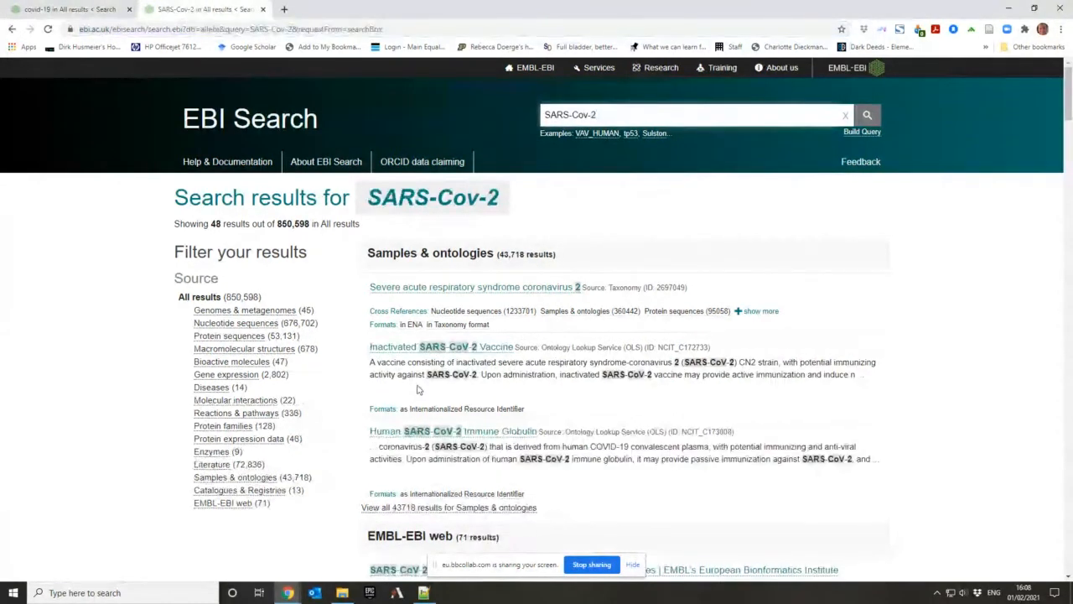
{"action": "mouse_move", "coordinate": [84, 14]}
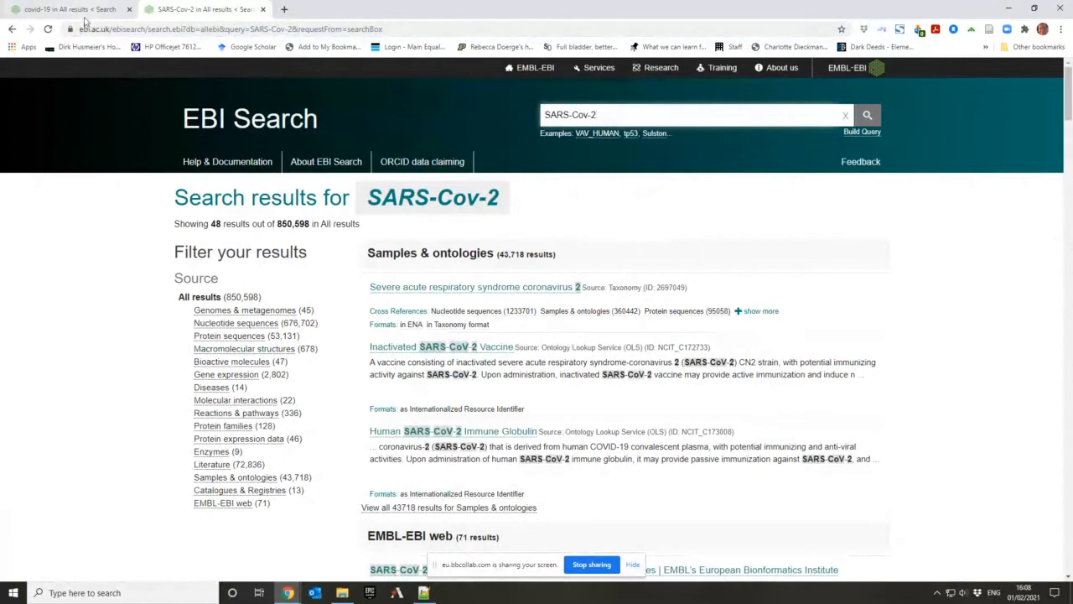
{"action": "left_click", "coordinate": [67, 14]}
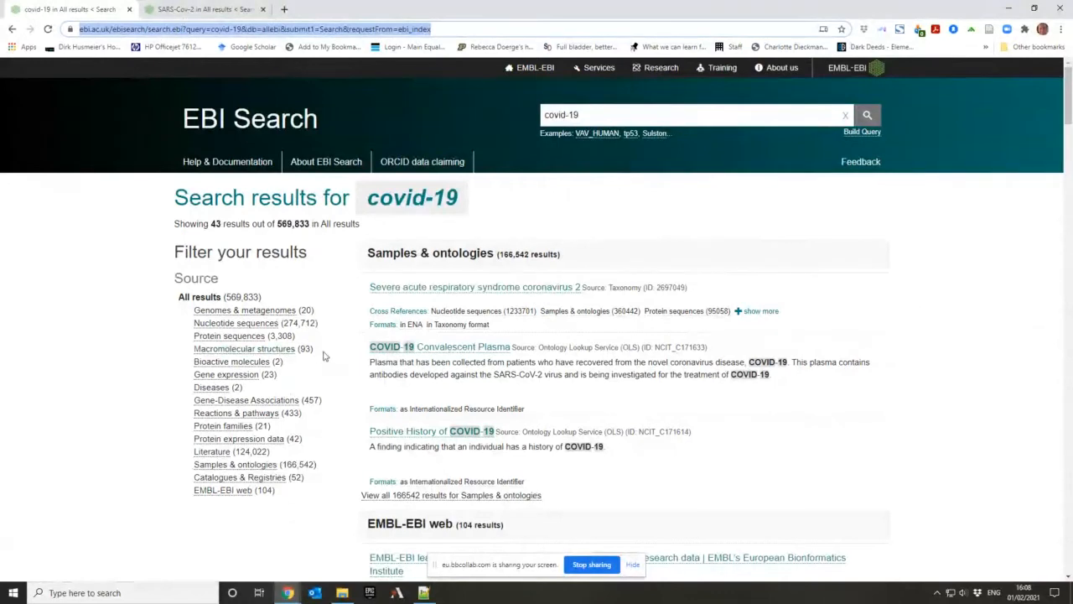
{"action": "left_click", "coordinate": [201, 10]}
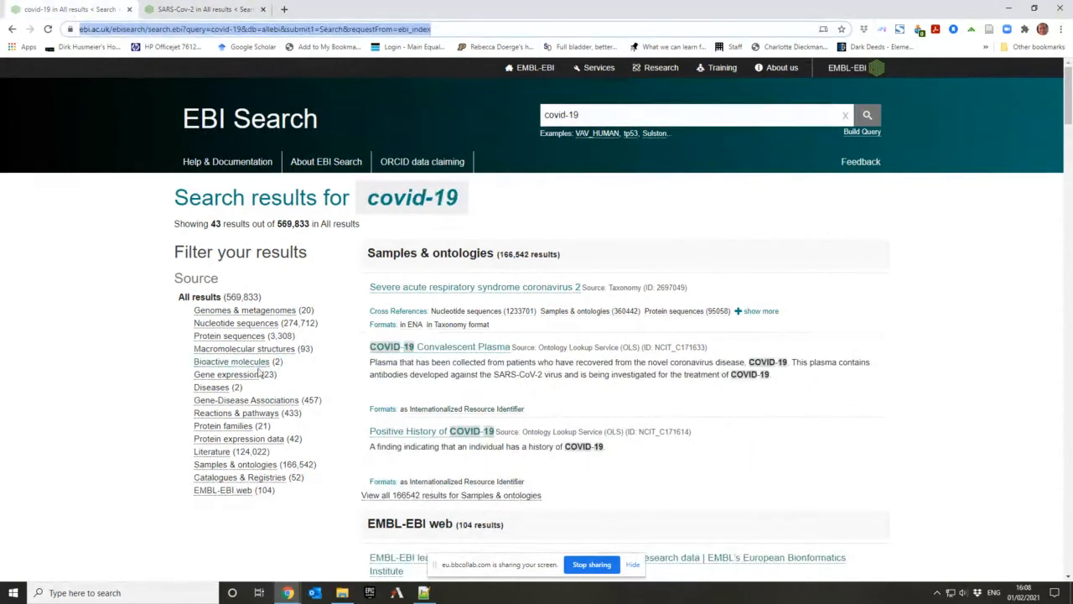
{"action": "left_click", "coordinate": [204, 10]}
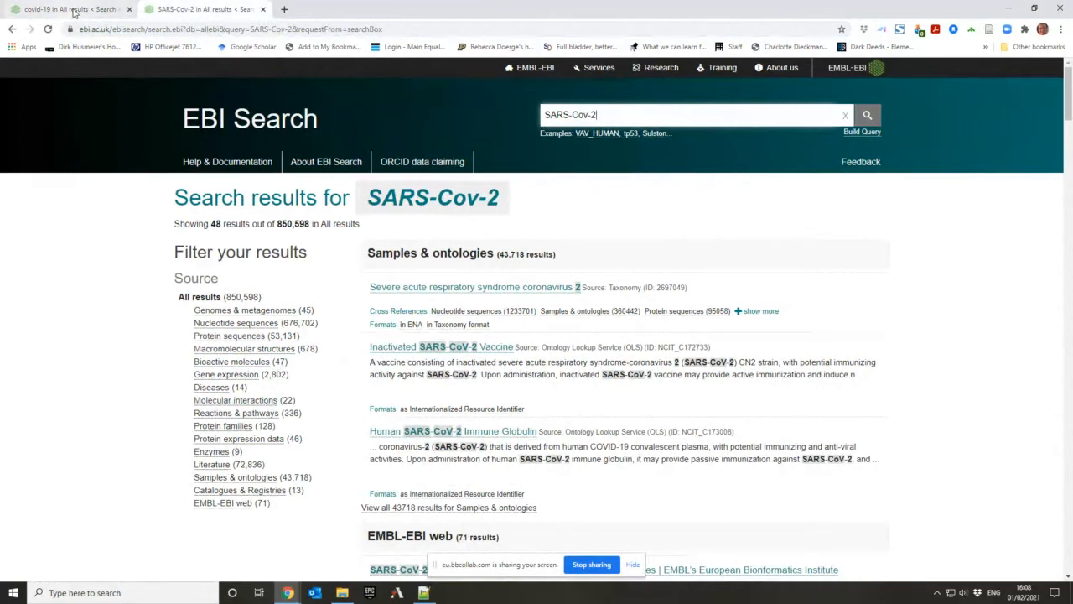
{"action": "left_click", "coordinate": [67, 15]}
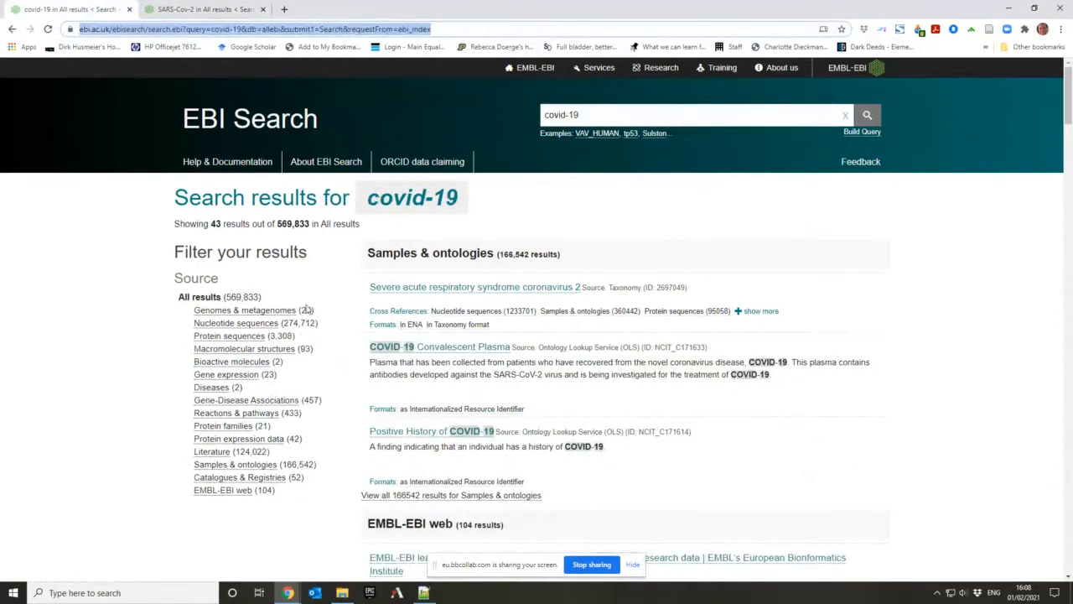
Bring the SARS-CoV-2 results (850,598 across sources) back on screen beside the covid-19 tab.
{"action": "left_click", "coordinate": [204, 10]}
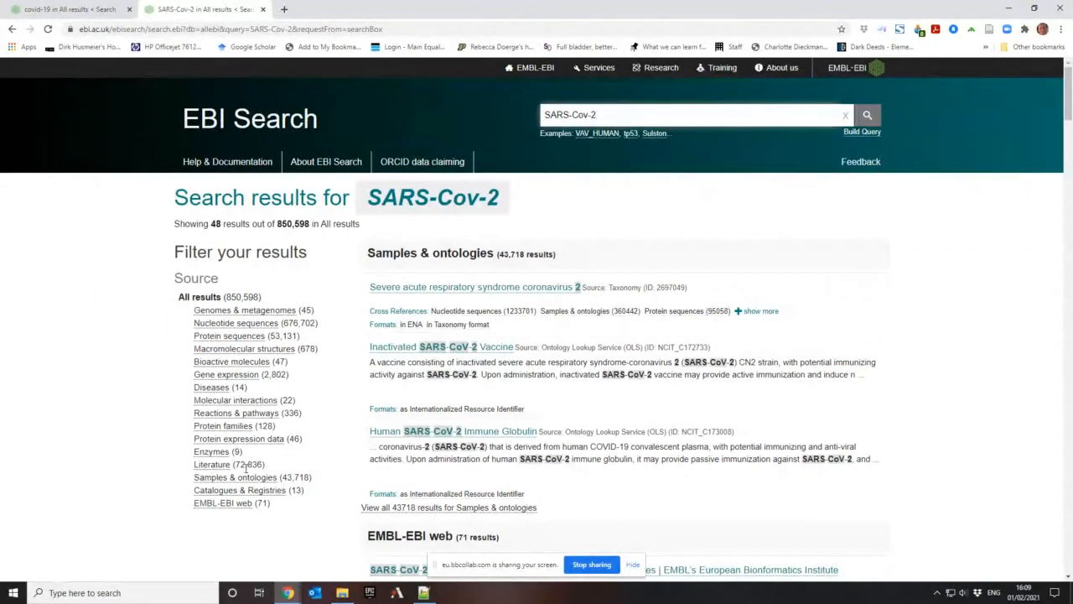
{"action": "left_click", "coordinate": [67, 14]}
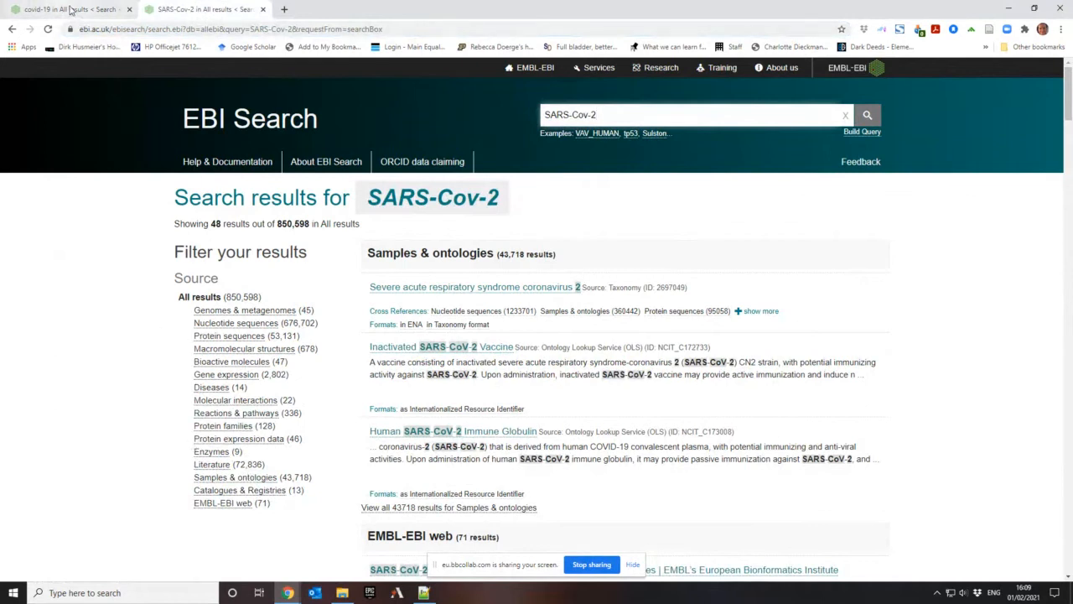
{"action": "left_click", "coordinate": [63, 18]}
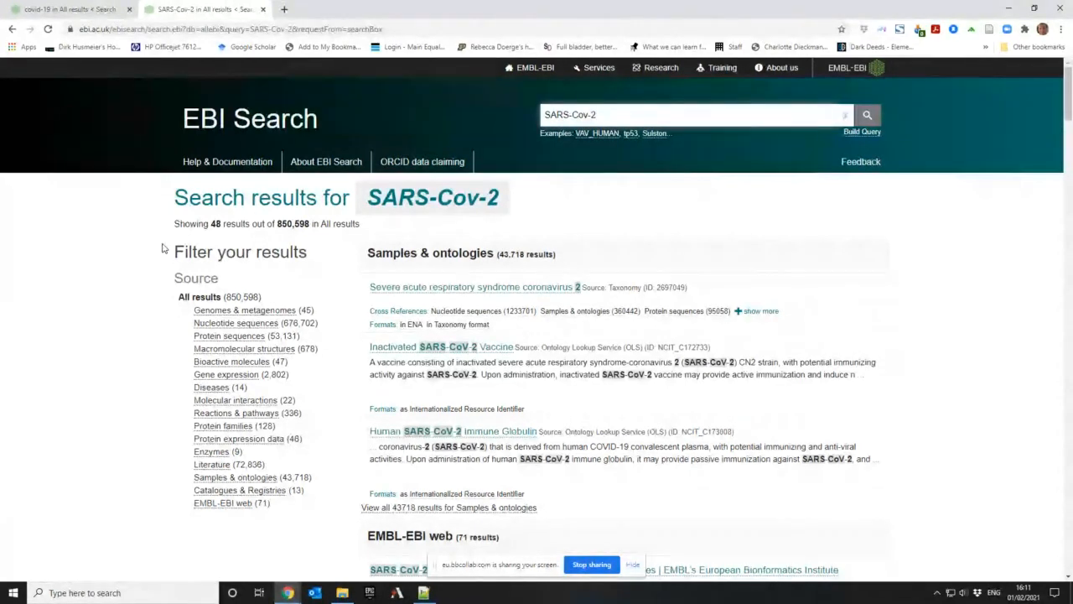
Review the SARS-Cov-2 results page, then go to the EMBL-EBI Services overview from the top navigation.
{"action": "left_click", "coordinate": [690, 114]}
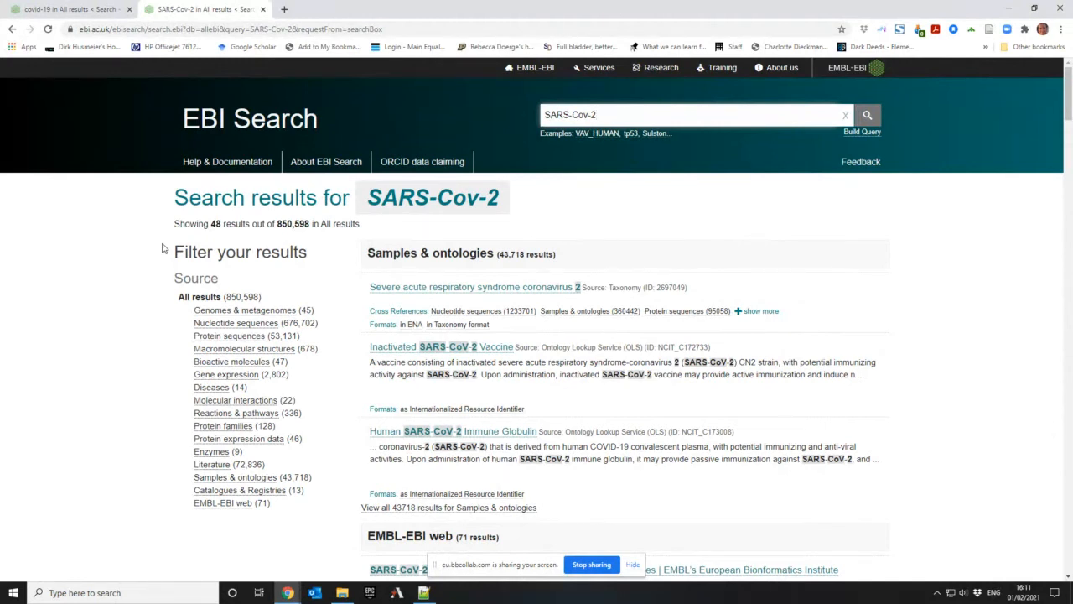
{"action": "left_click", "coordinate": [688, 114]}
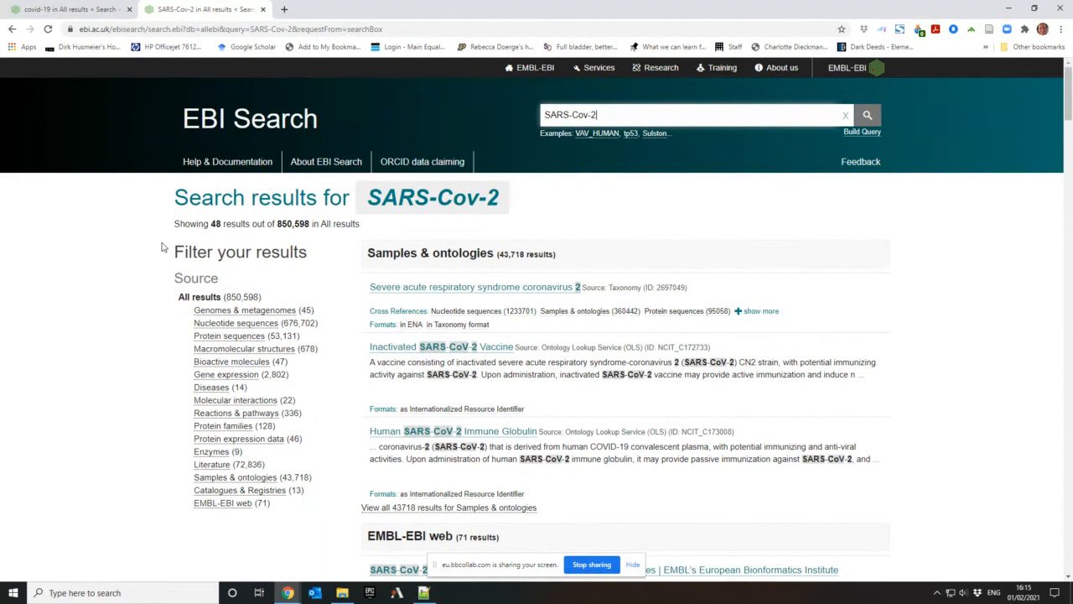
{"action": "mouse_move", "coordinate": [155, 255]}
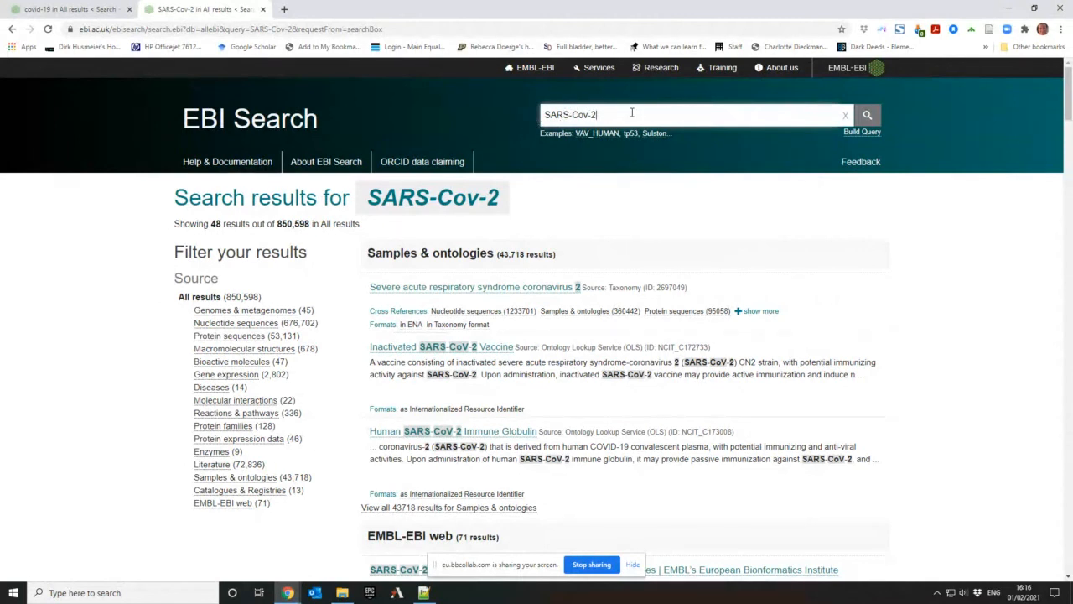
{"action": "left_click", "coordinate": [594, 67]}
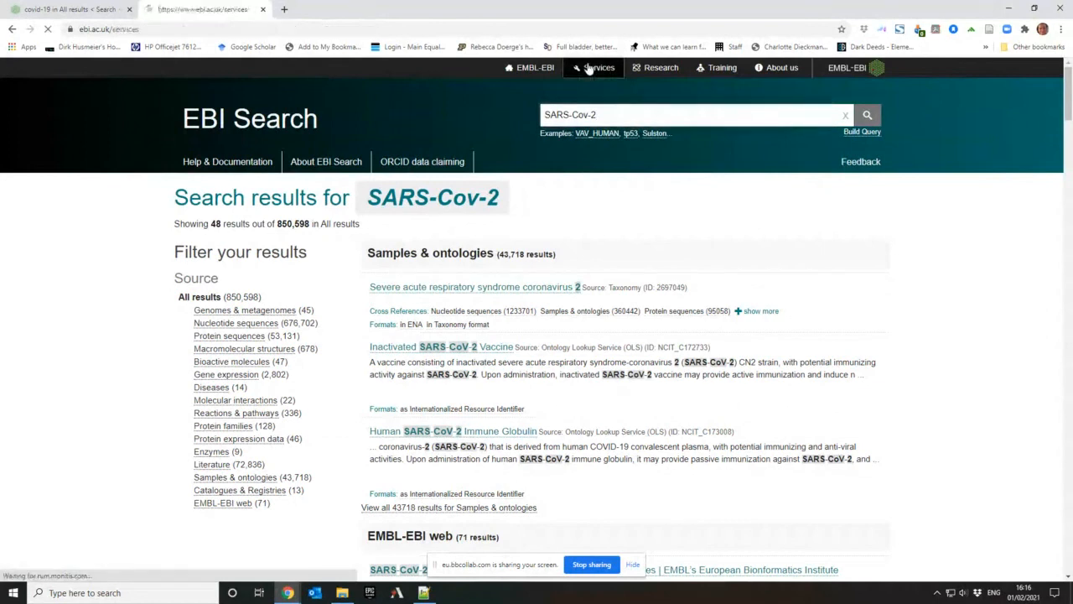